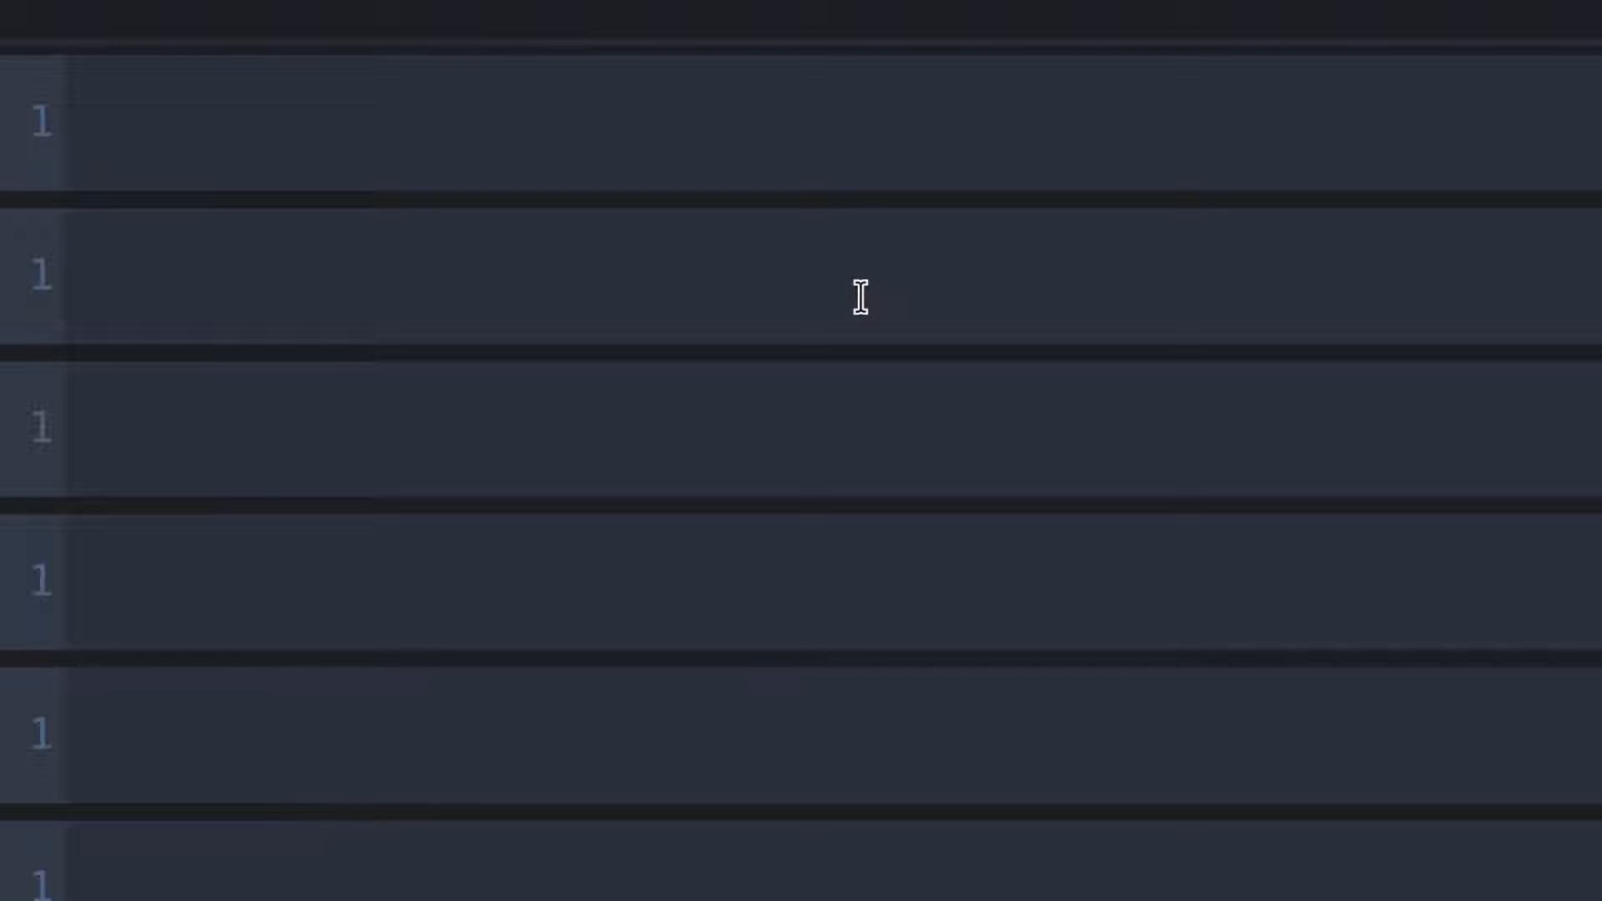
# Define word_list = ["How","are","you","my","dear","friends"] and begin the sentence assignment line
pyautogui.write('word_')
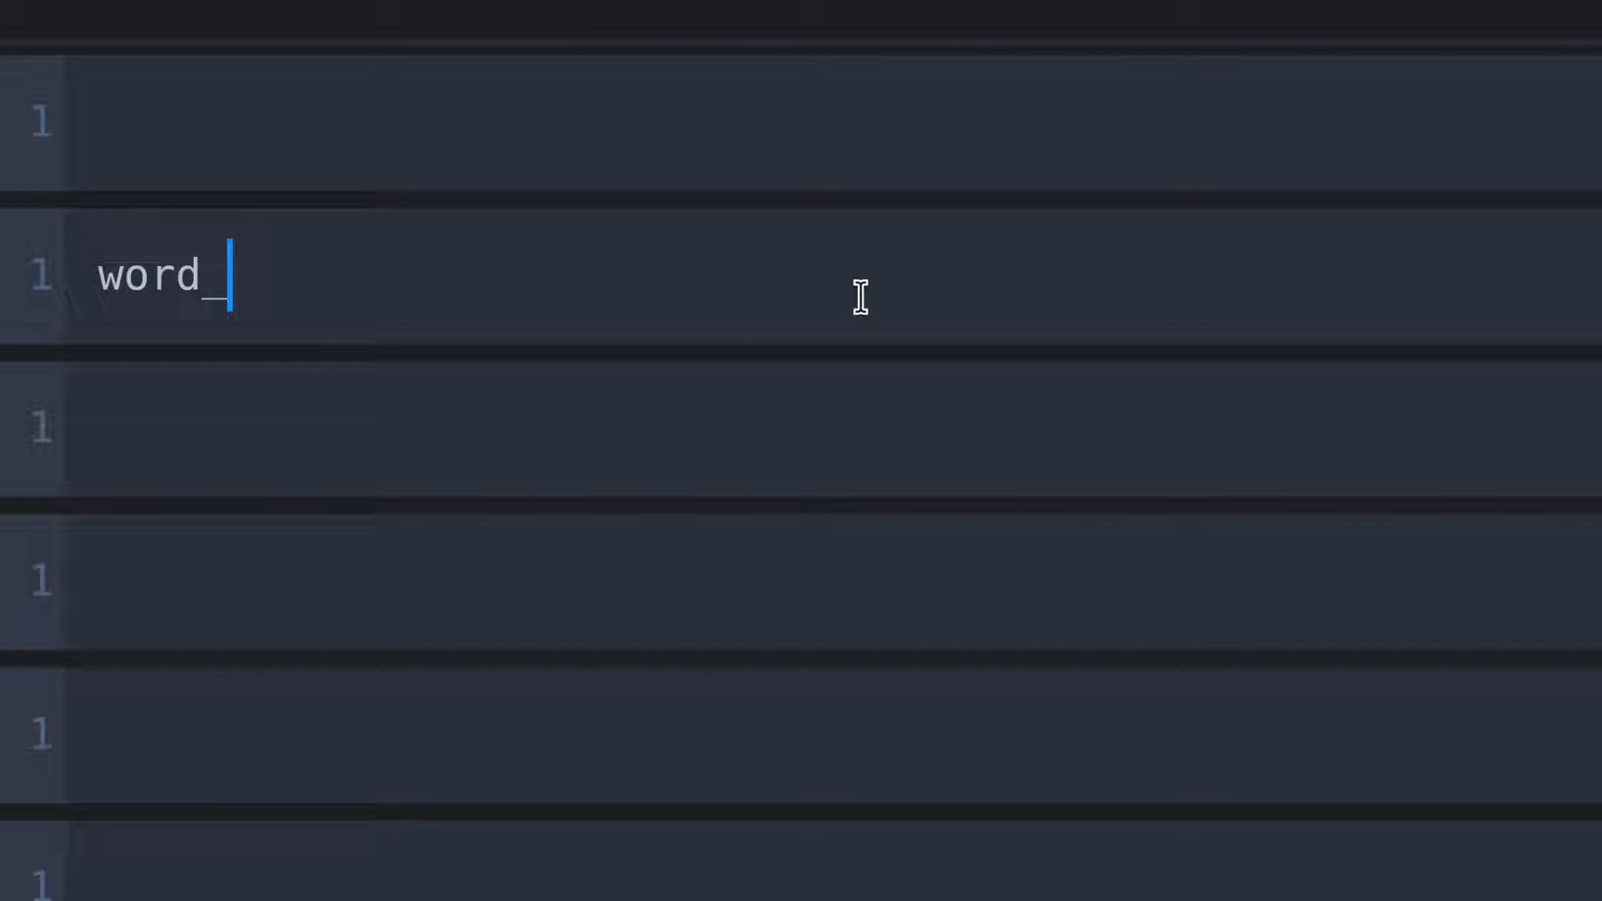
pyautogui.write('list = []')
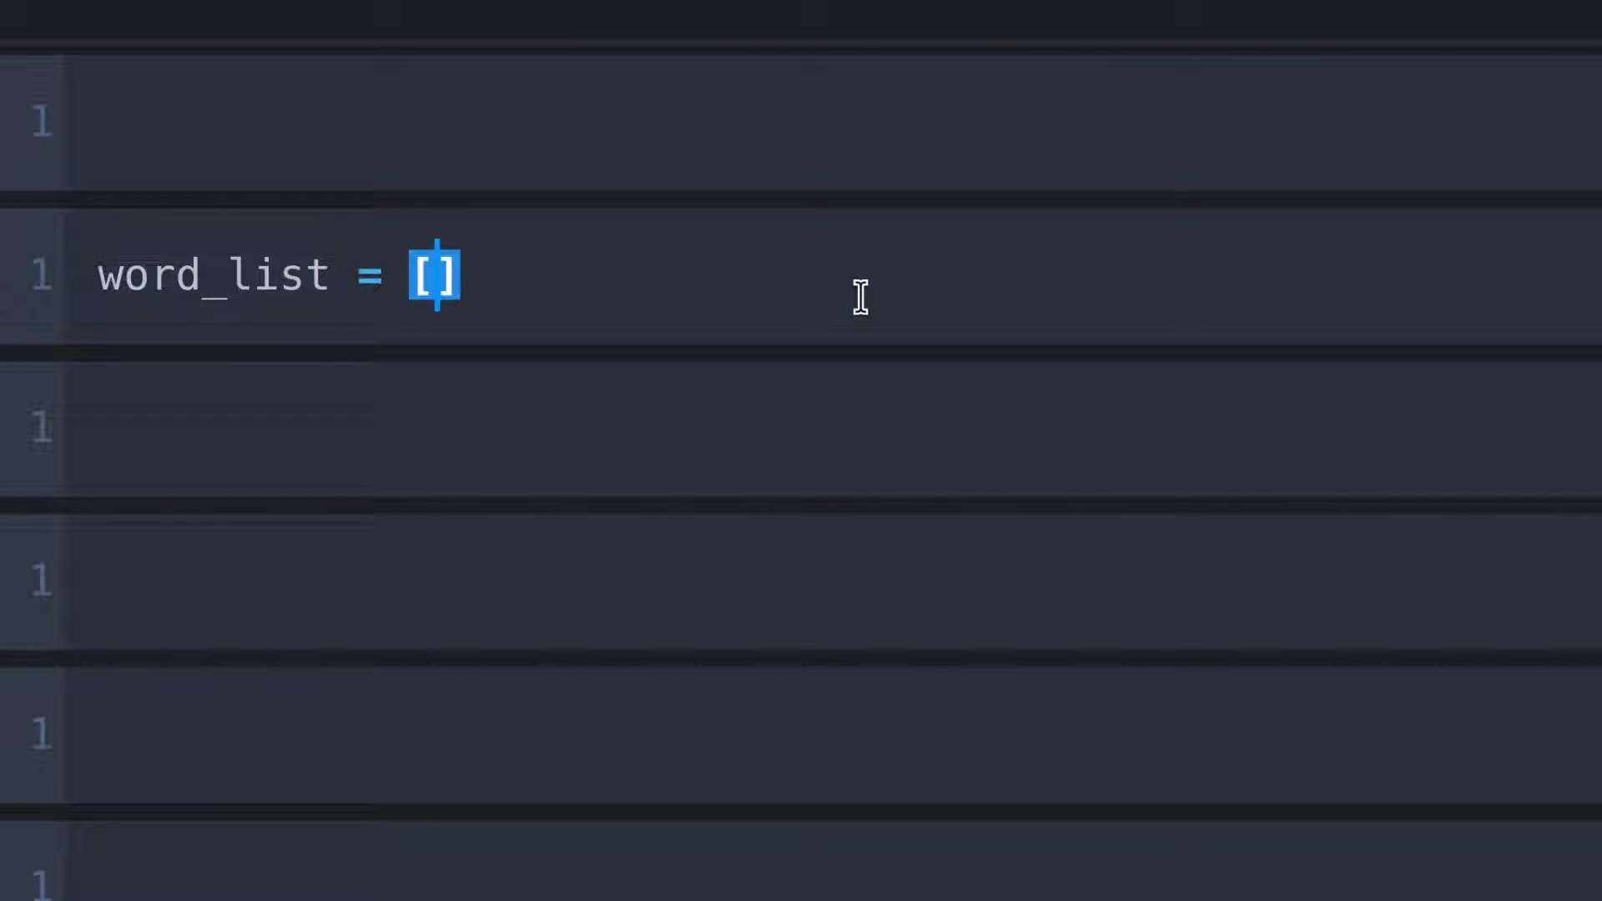
pyautogui.write('"How",""')
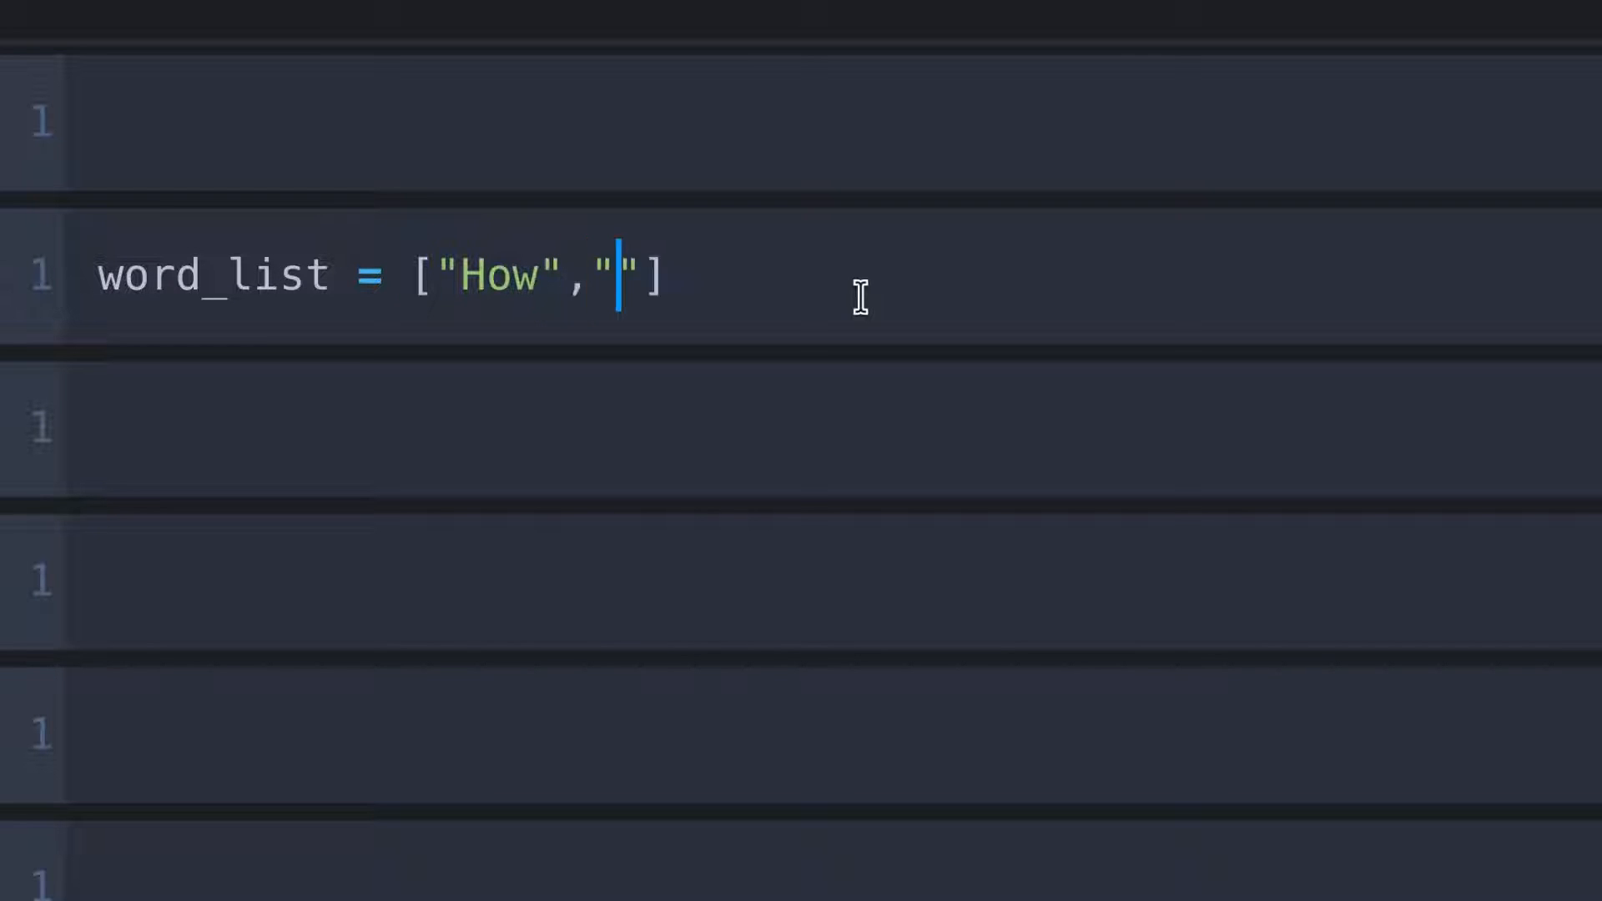
pyautogui.write('are","yo')
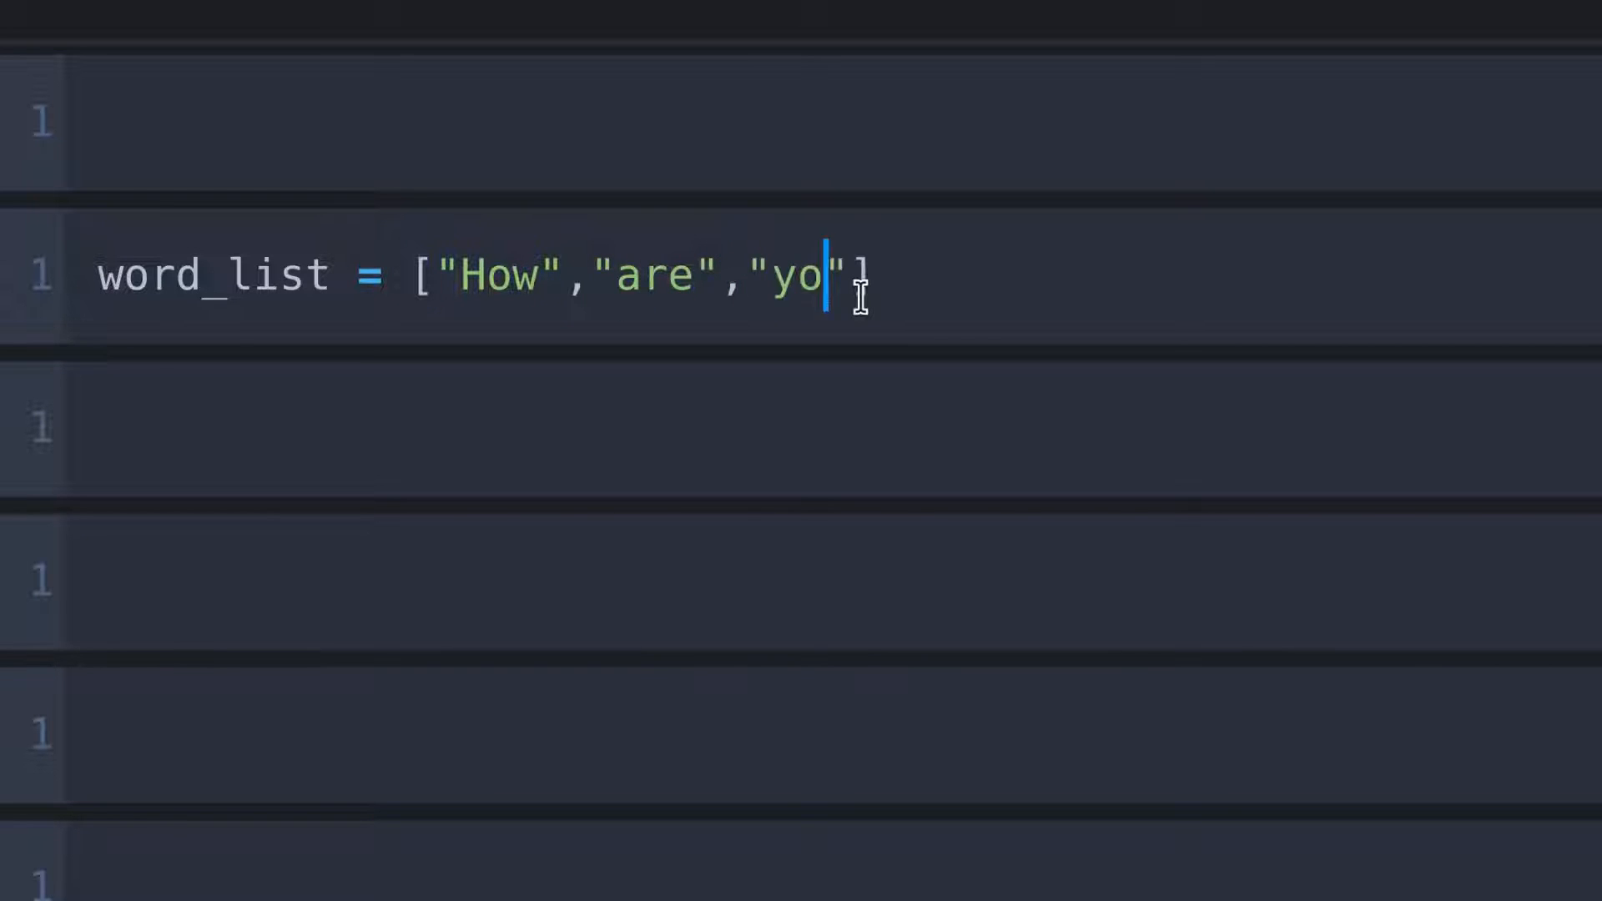
pyautogui.write('u","my')
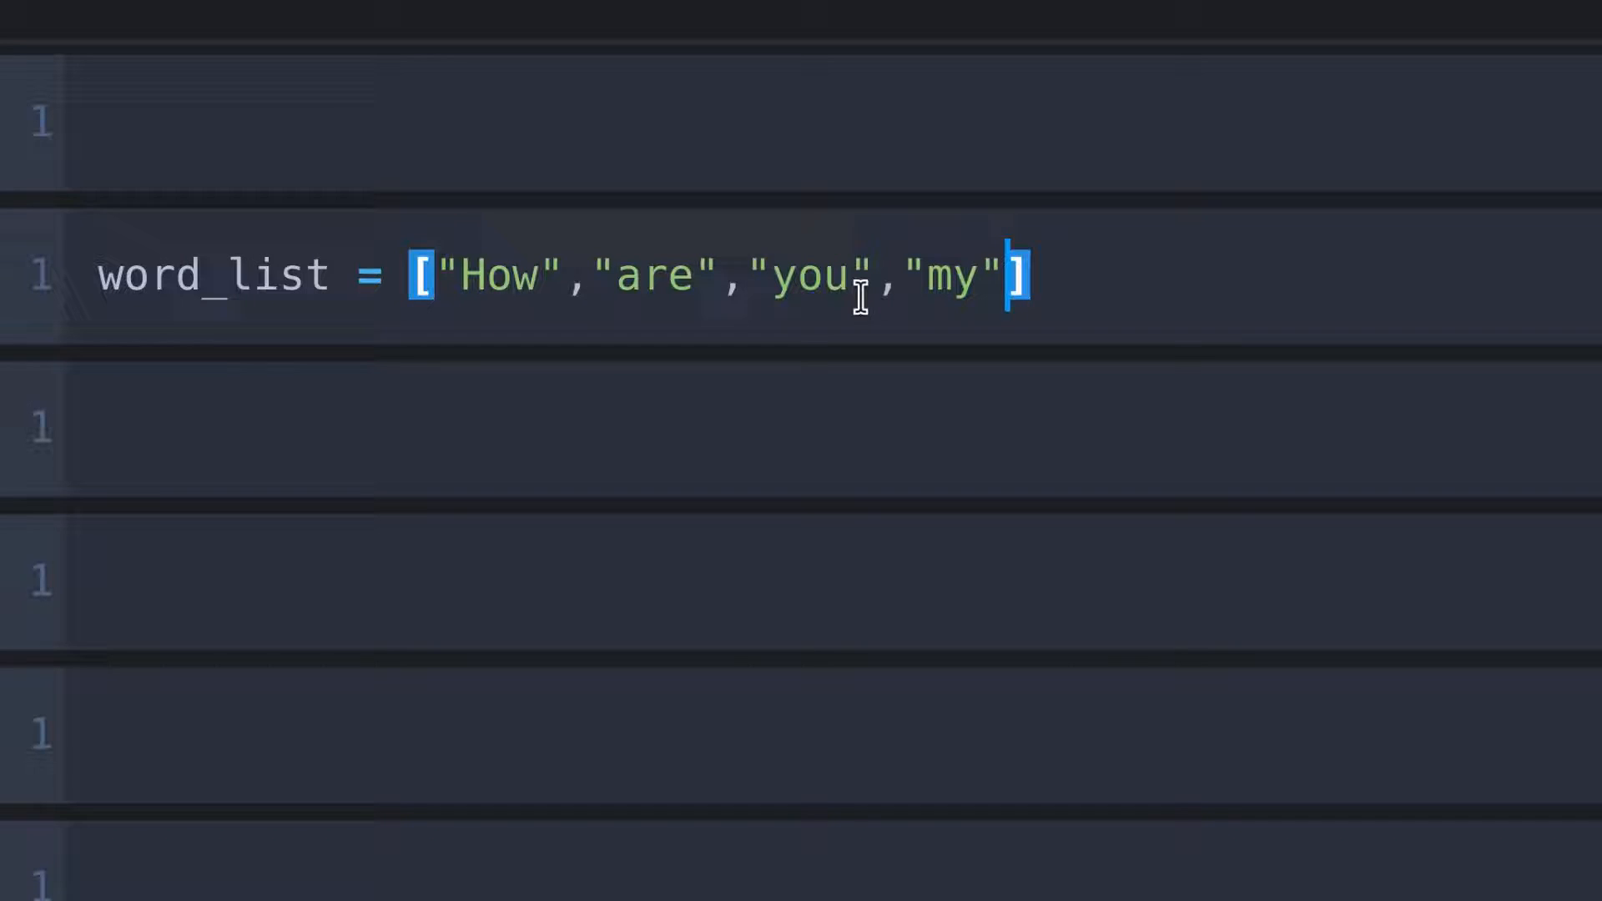
pyautogui.write('"dear",')
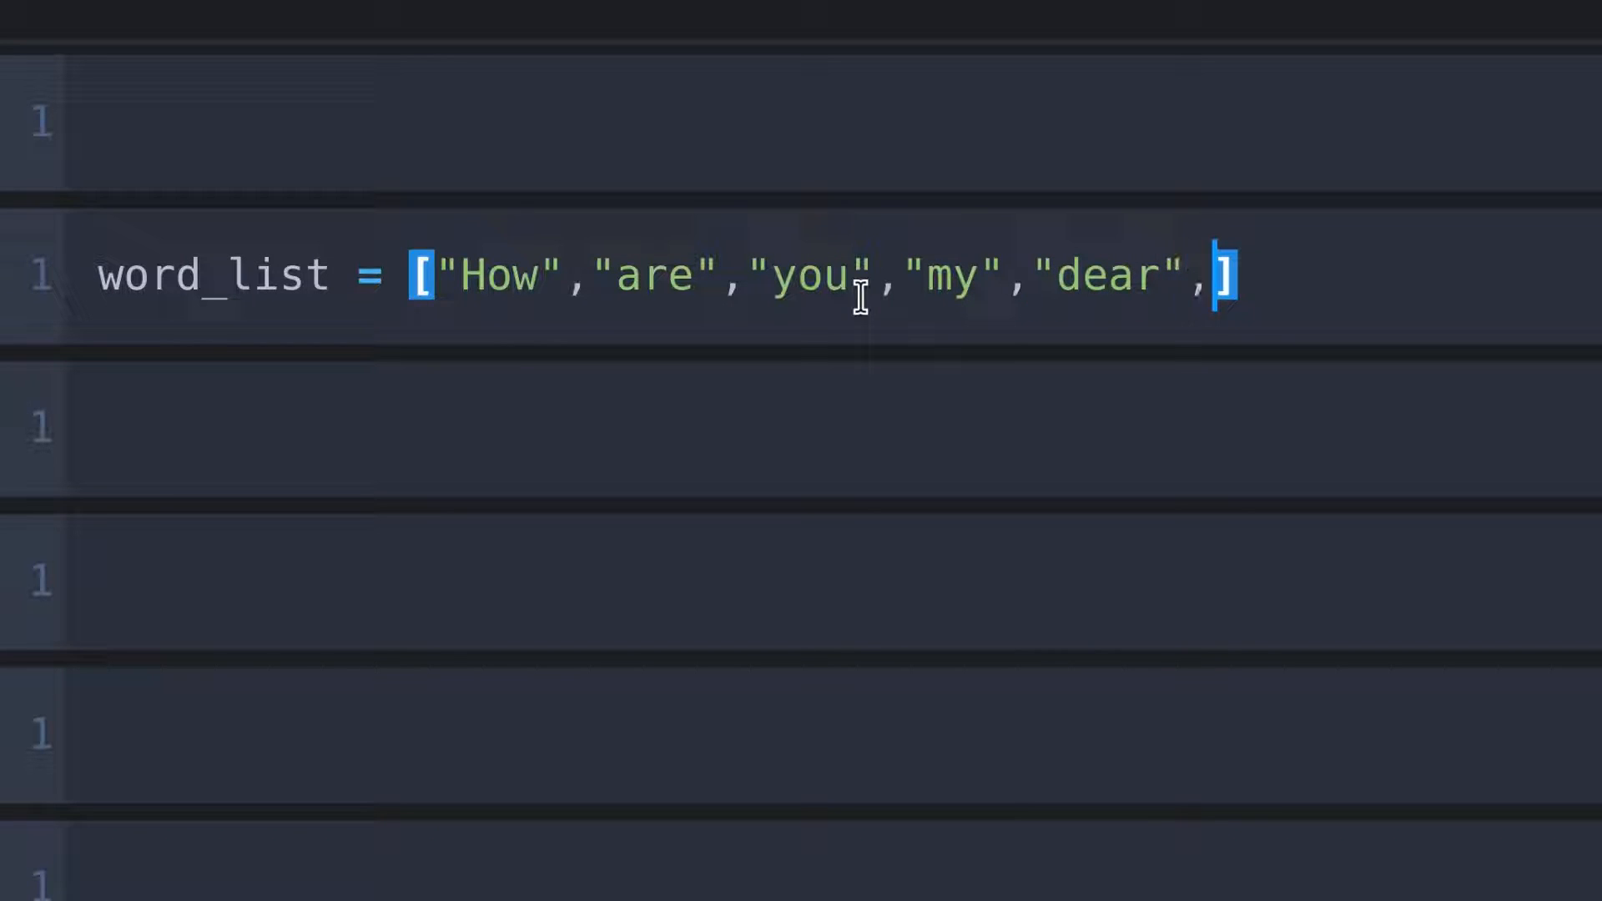
pyautogui.write('"friends"')
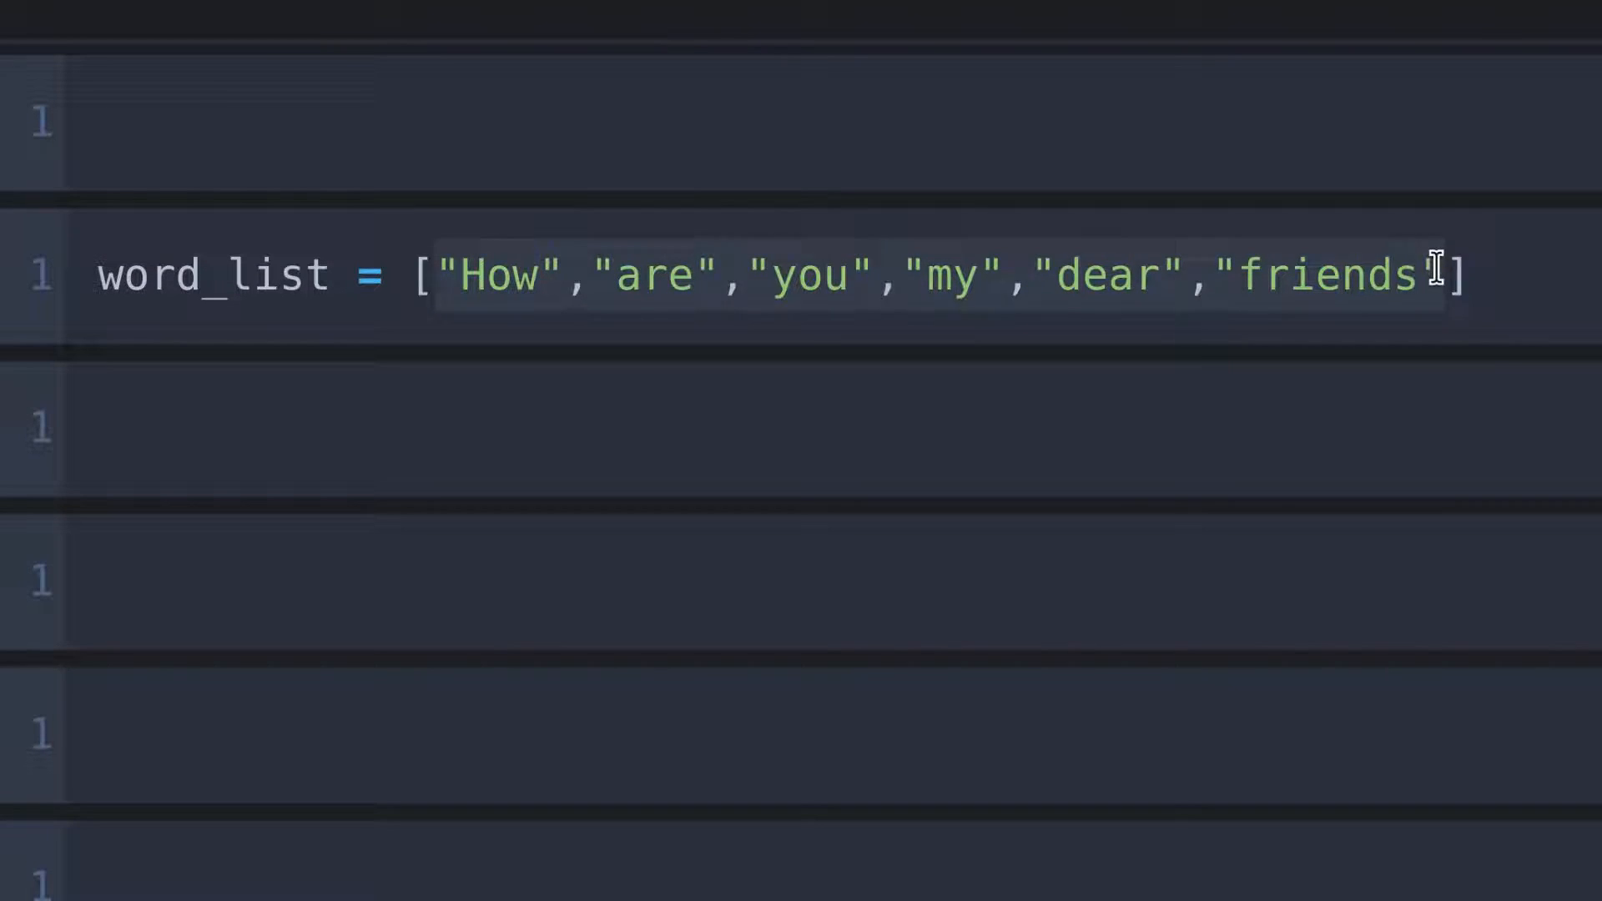
pyautogui.write('s')
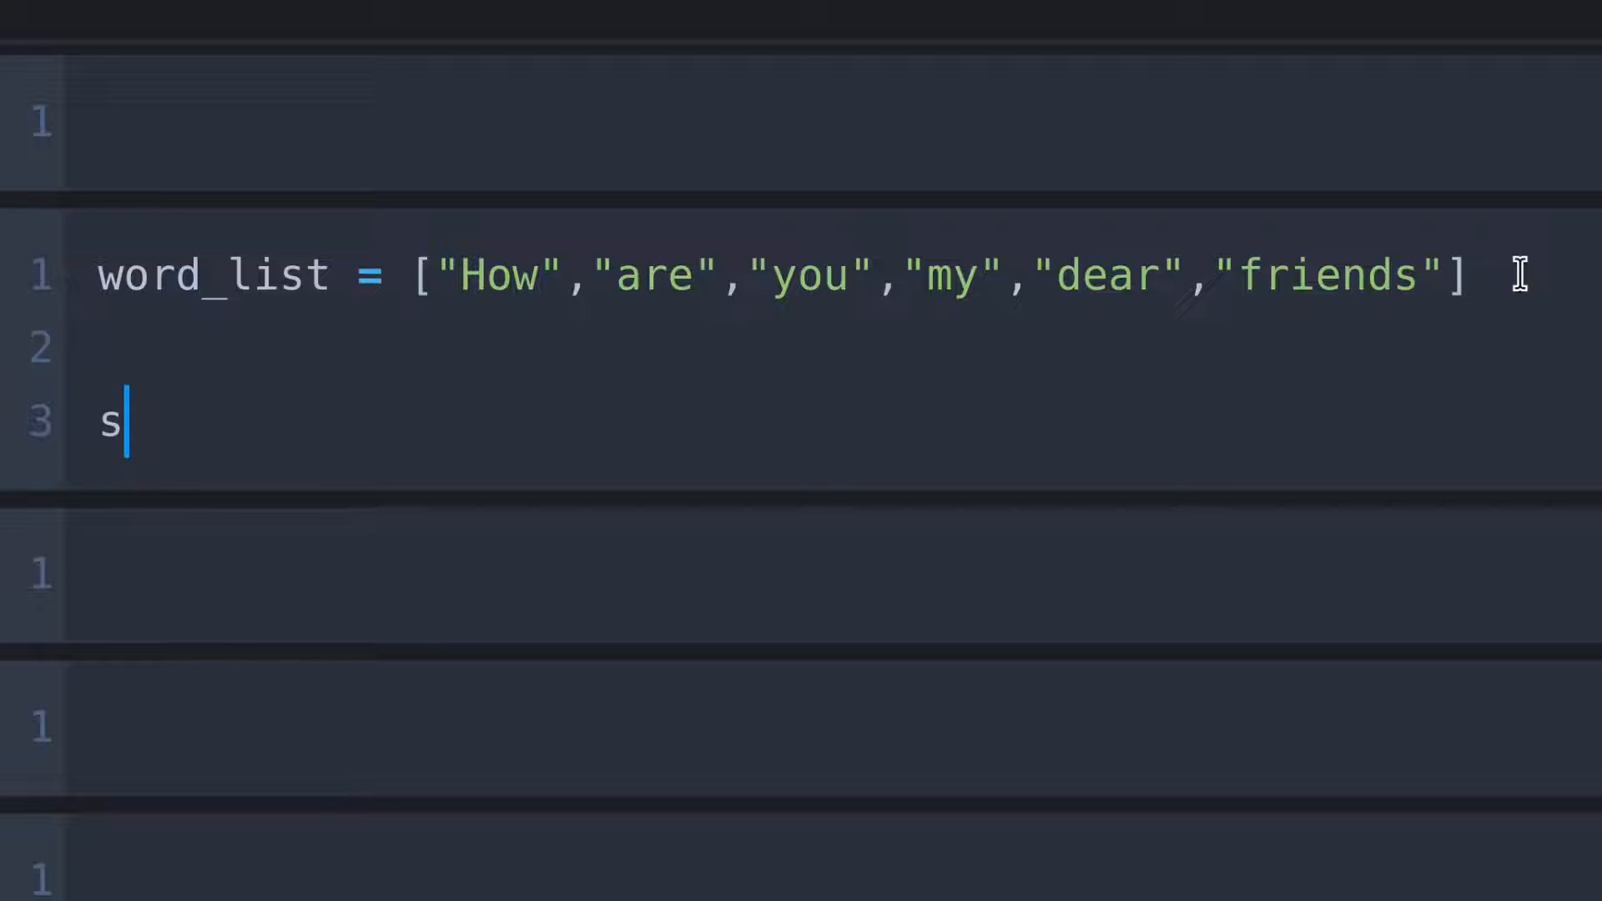
# Assign sentence = "".join(word_list) and print(sentence), outputting Howareyoumydearfriends
pyautogui.write('entence =')
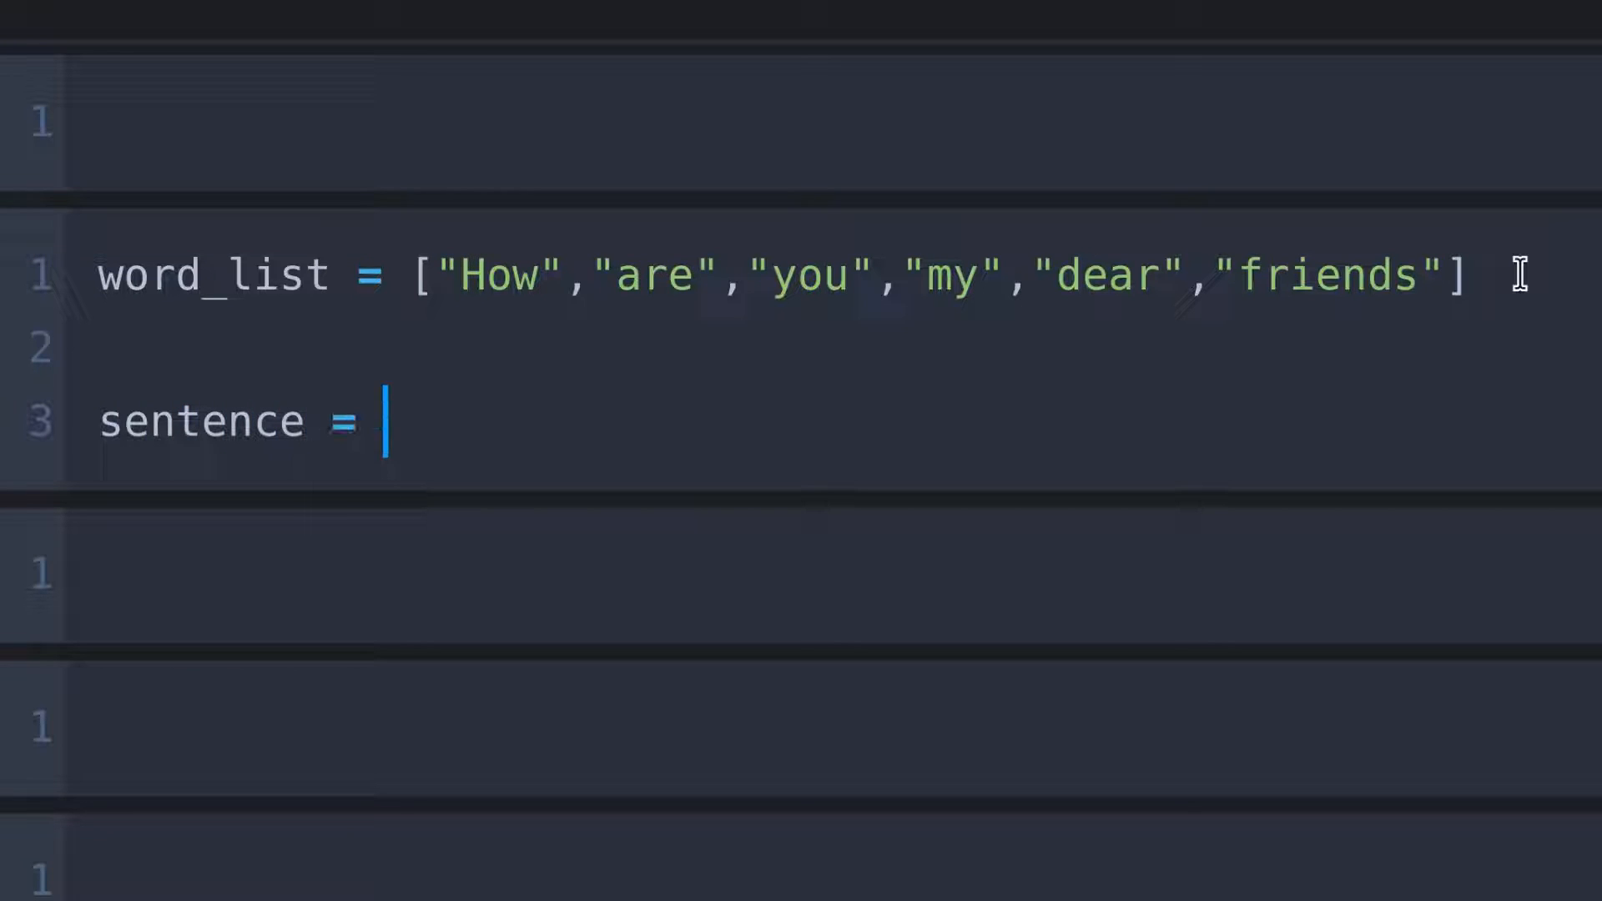
pyautogui.write('""')
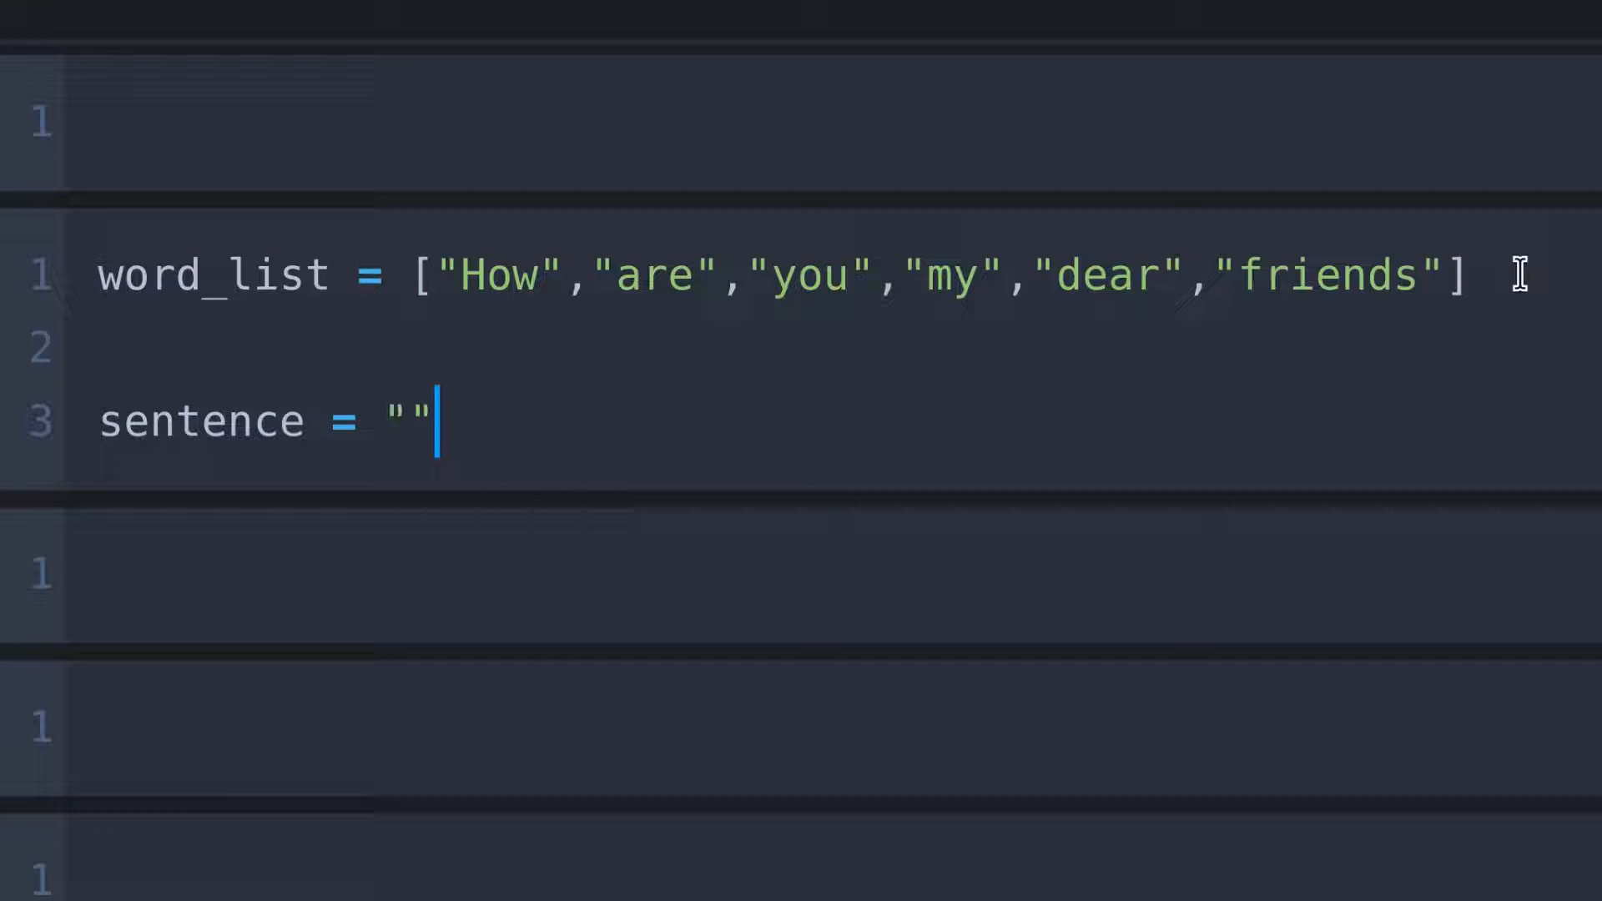
pyautogui.write('.join')
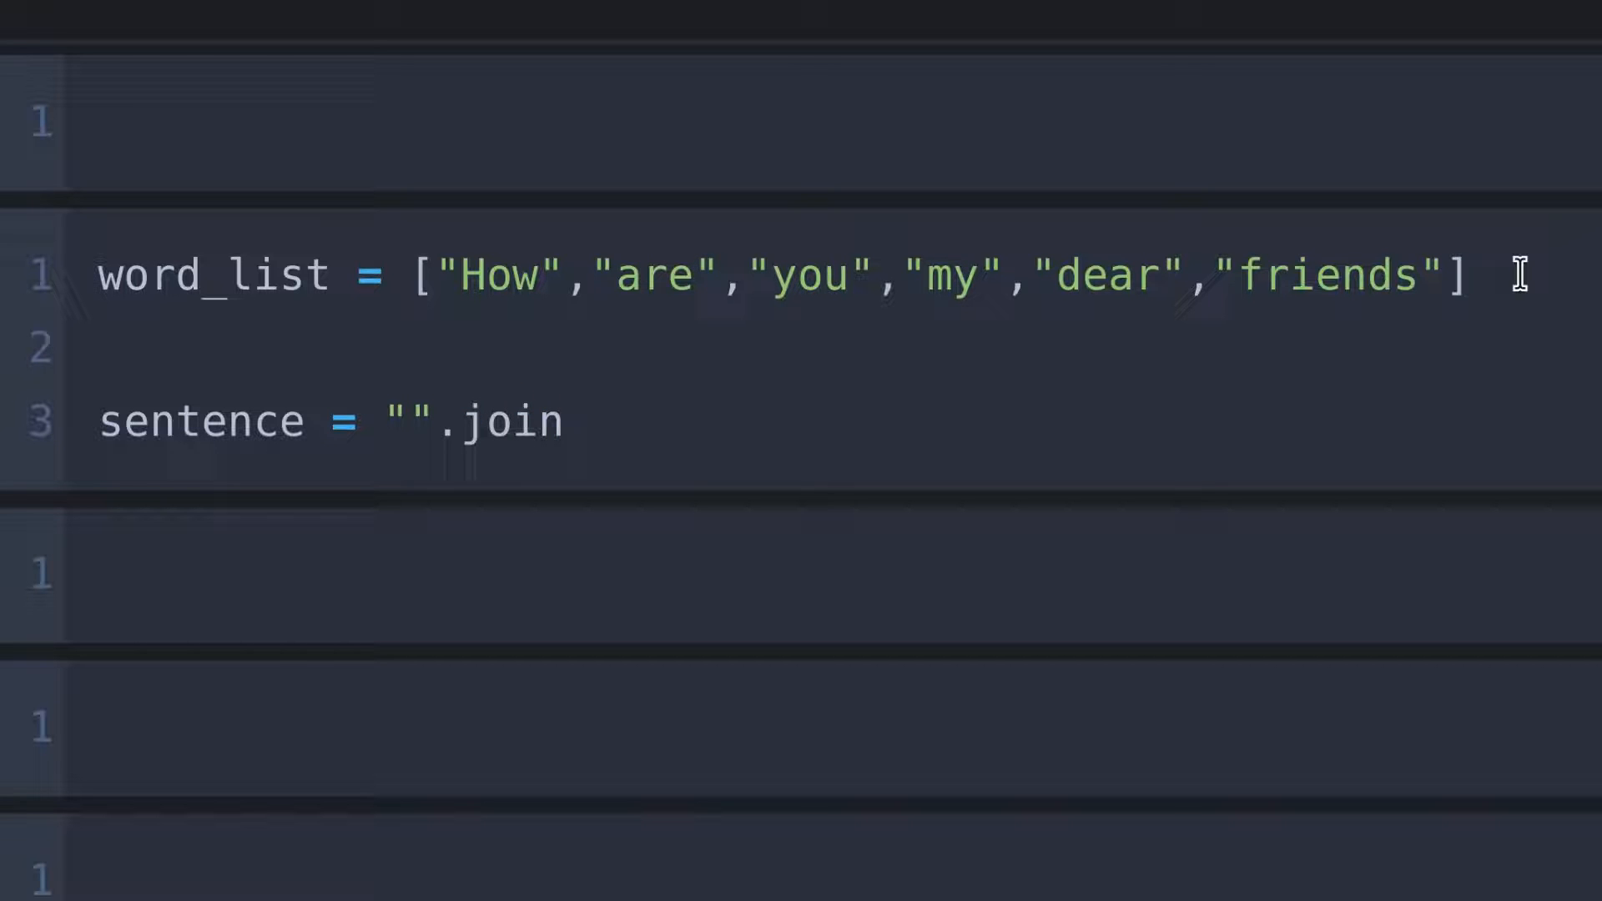
pyautogui.write('()')
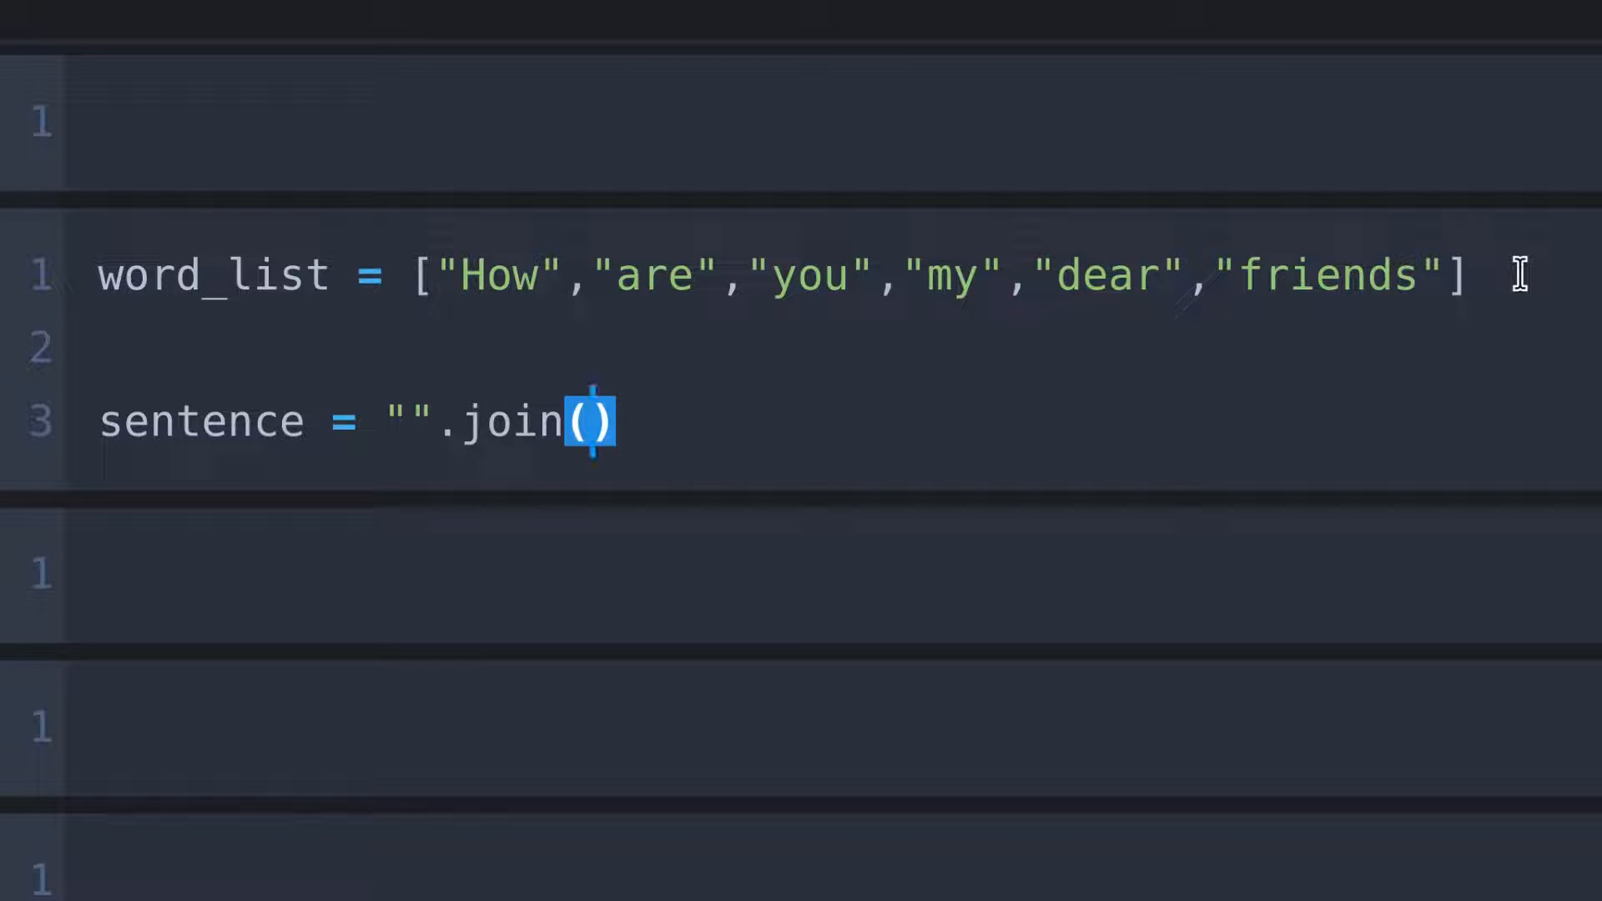
pyautogui.write('word_list')
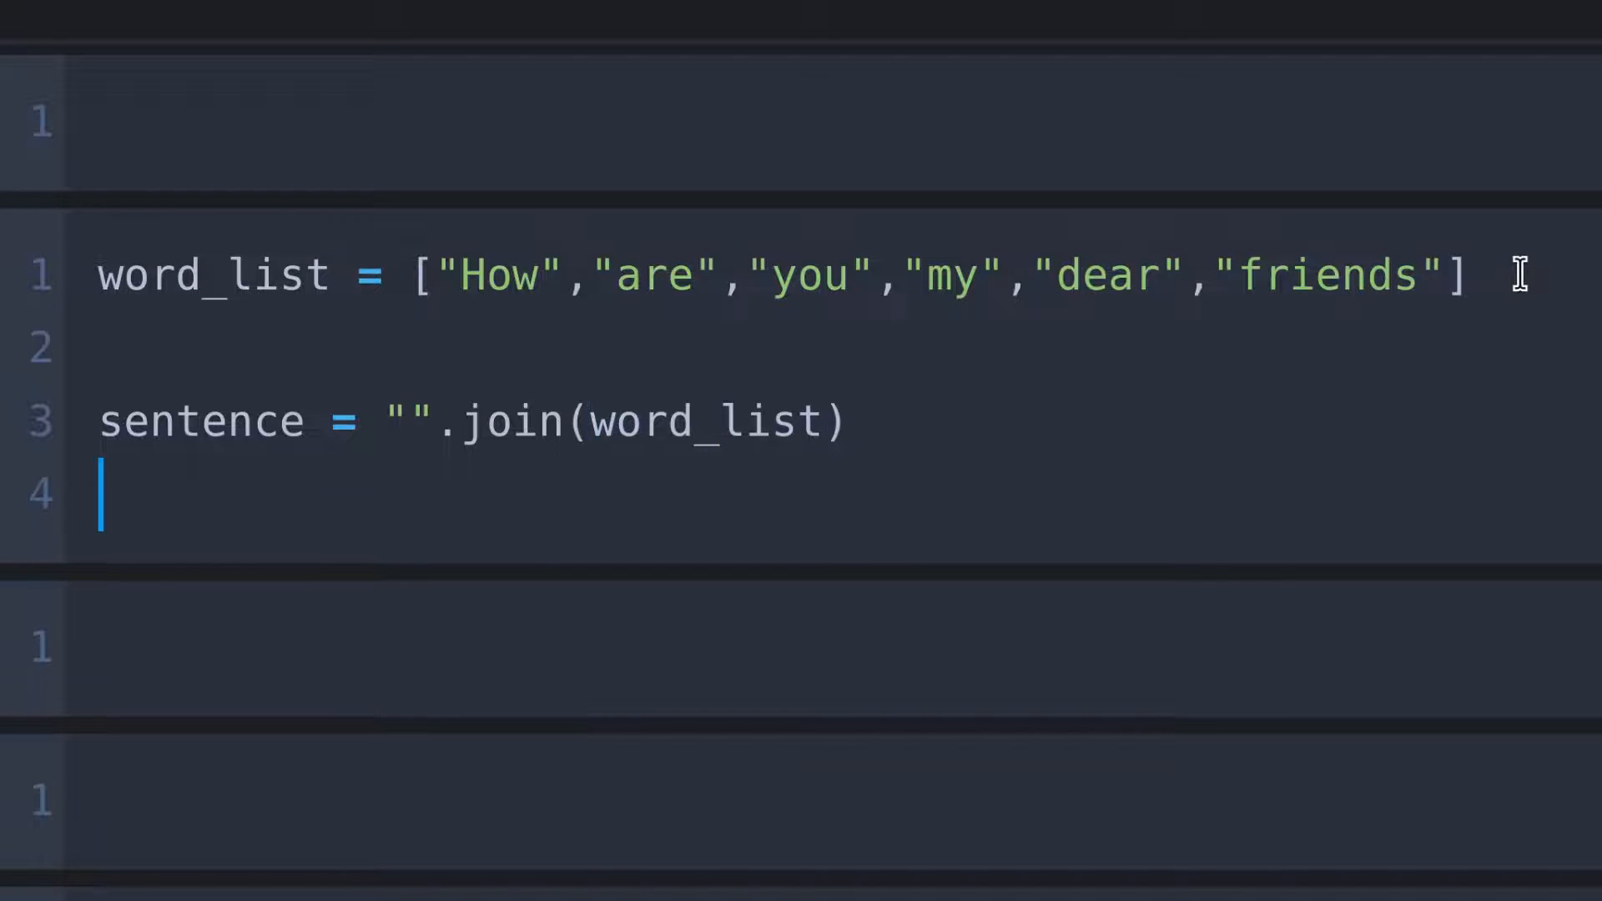
pyautogui.write('print(')
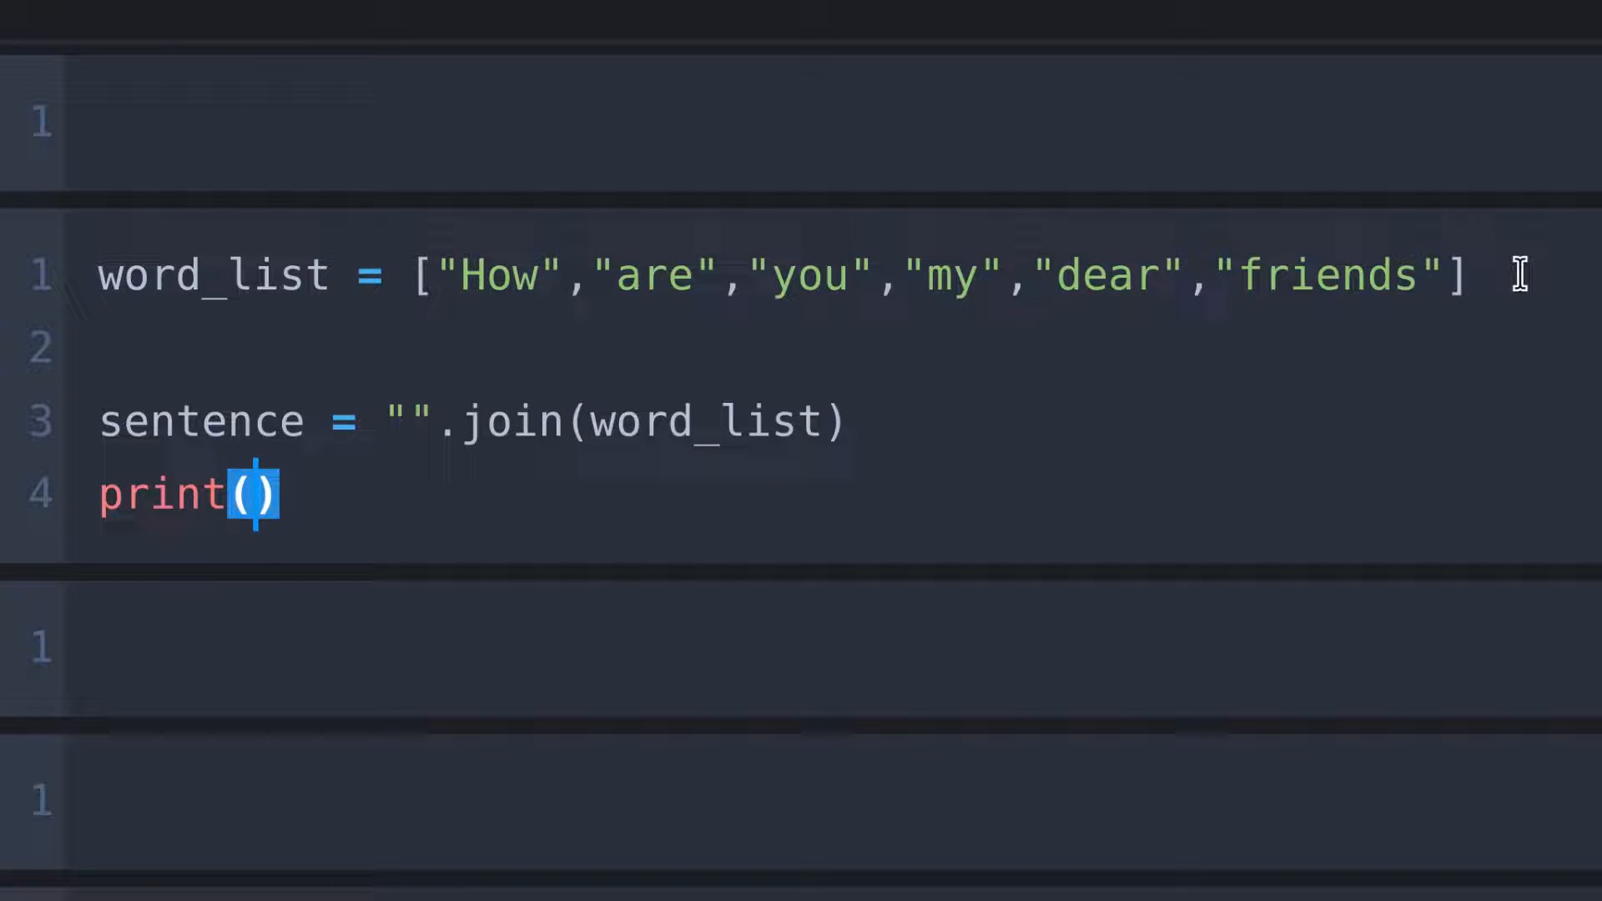
pyautogui.write('sentence')
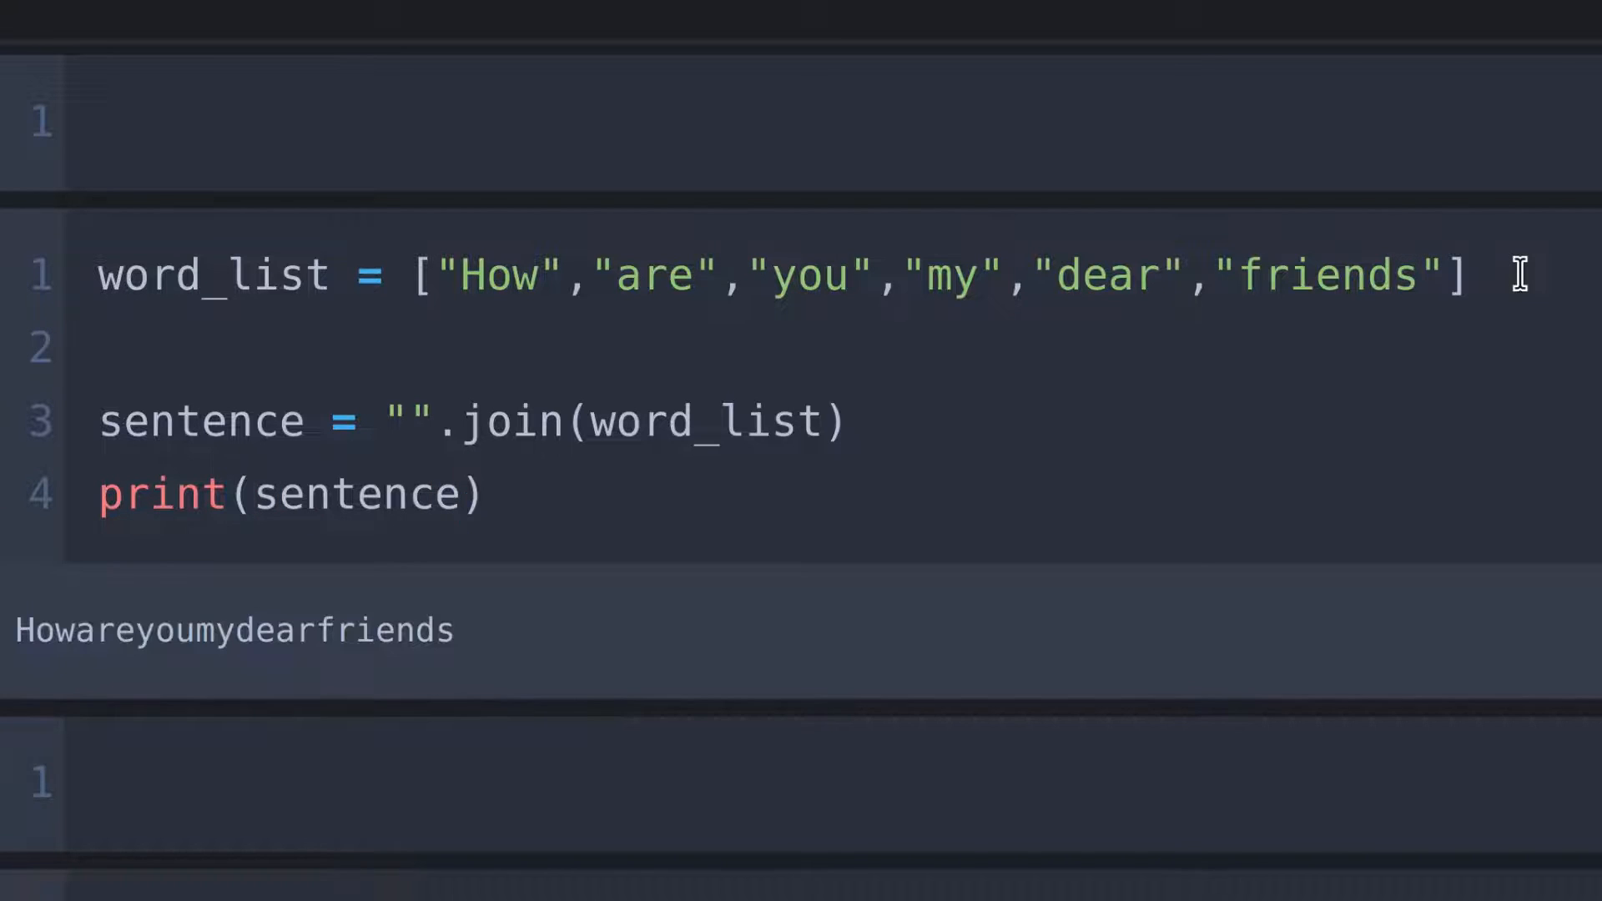
pyautogui.moveTo(293, 626)
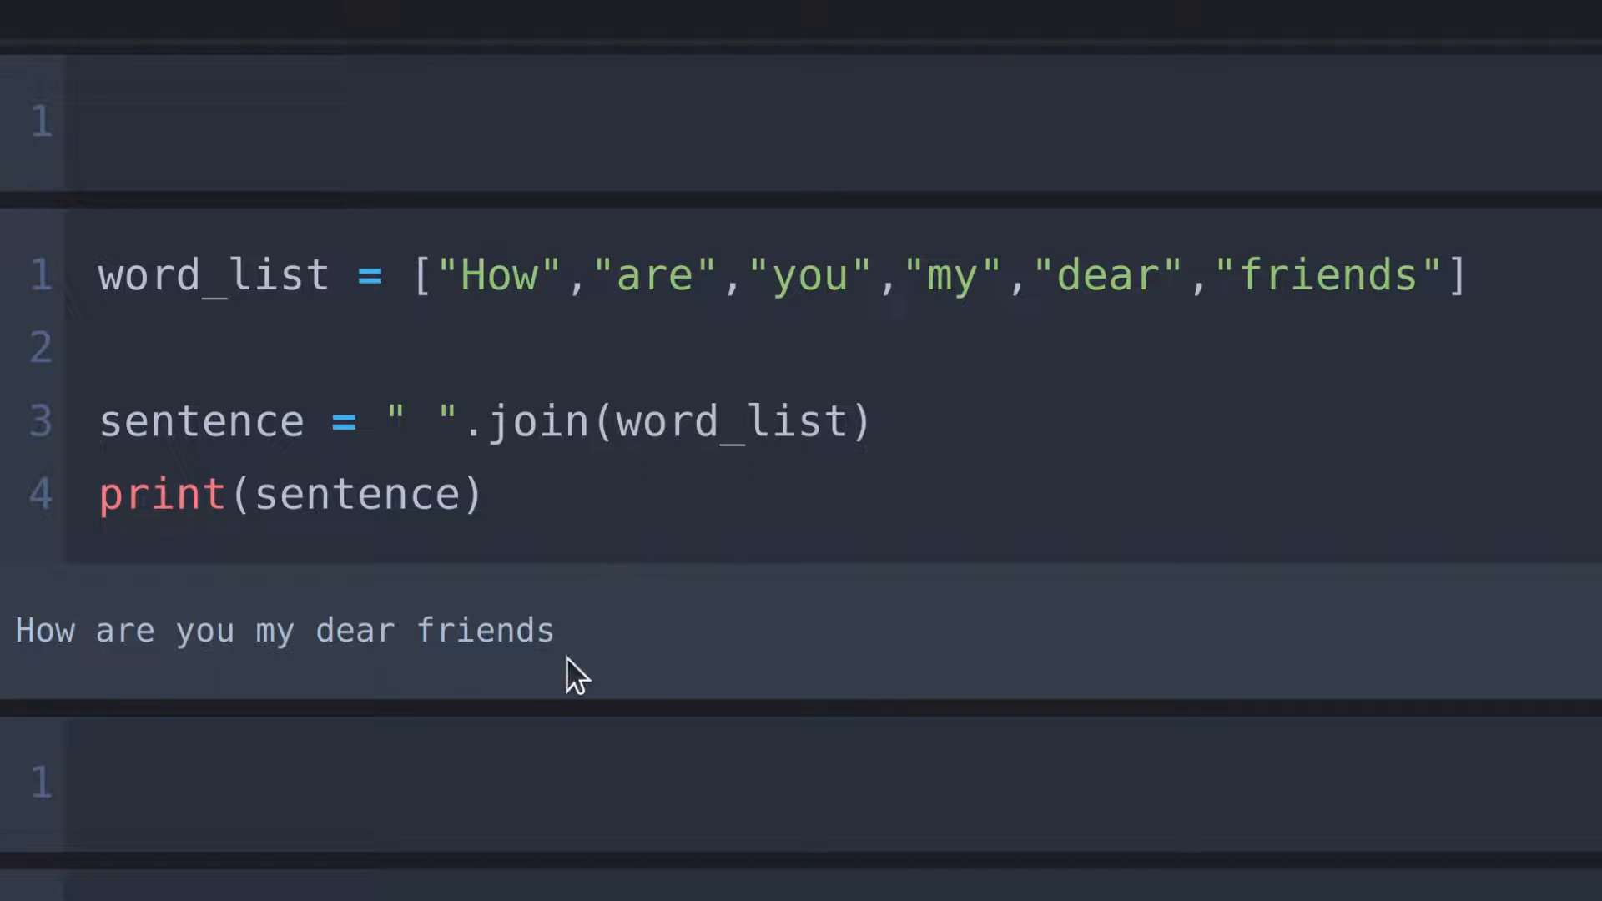
# Replace the space separator inside the join quotes with a comma
pyautogui.moveTo(15, 631); pyautogui.dragTo(572, 631)
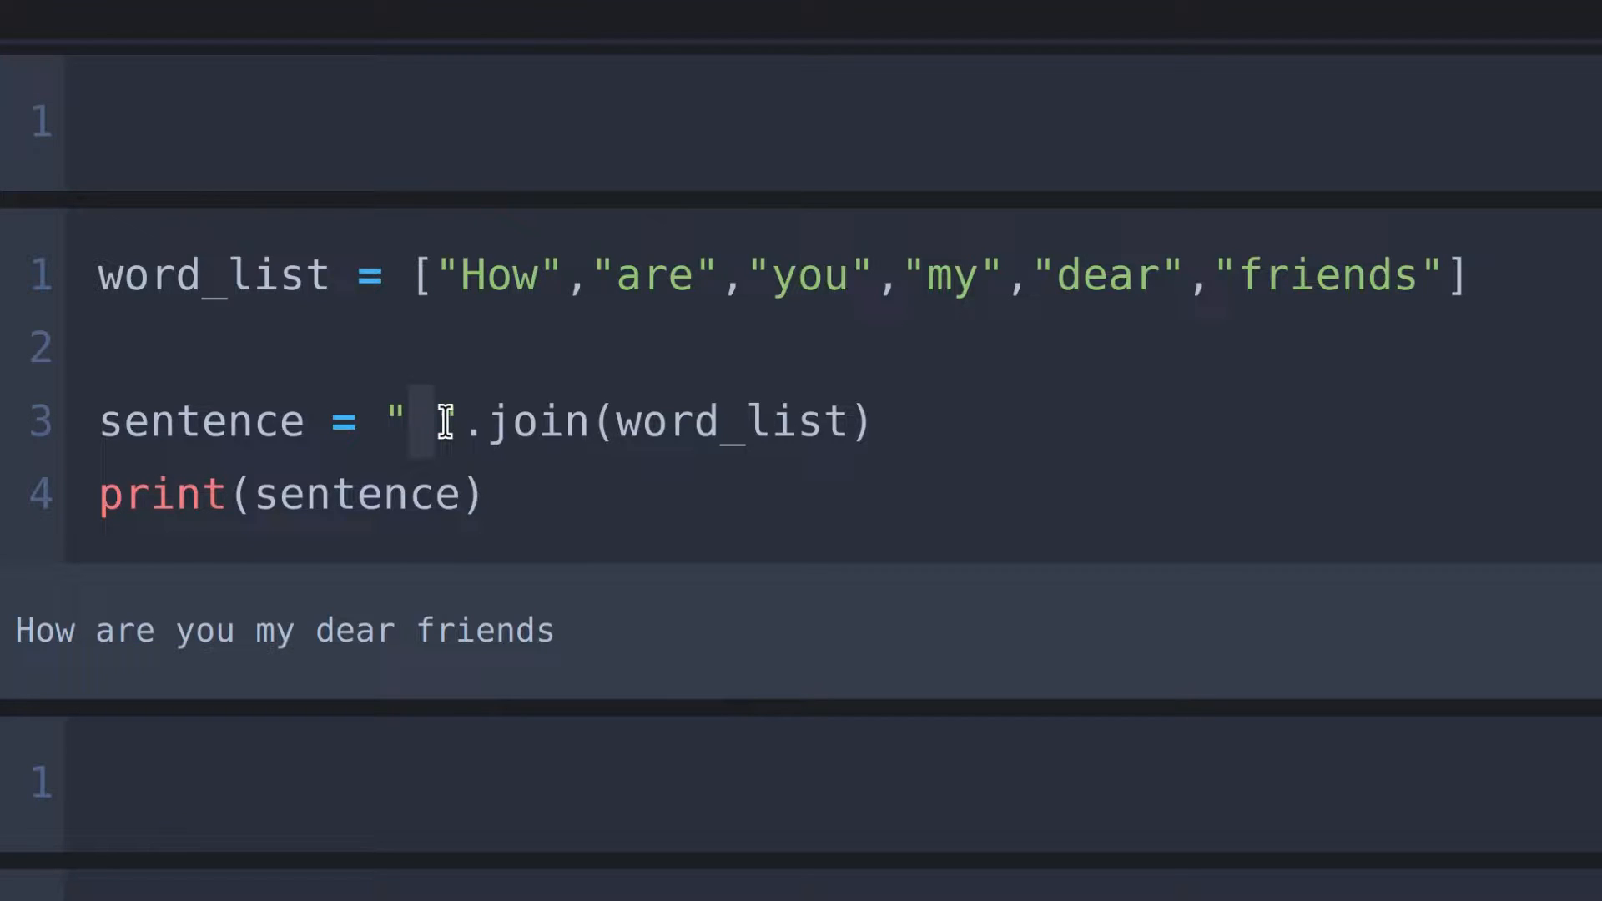
pyautogui.press('Backspace')
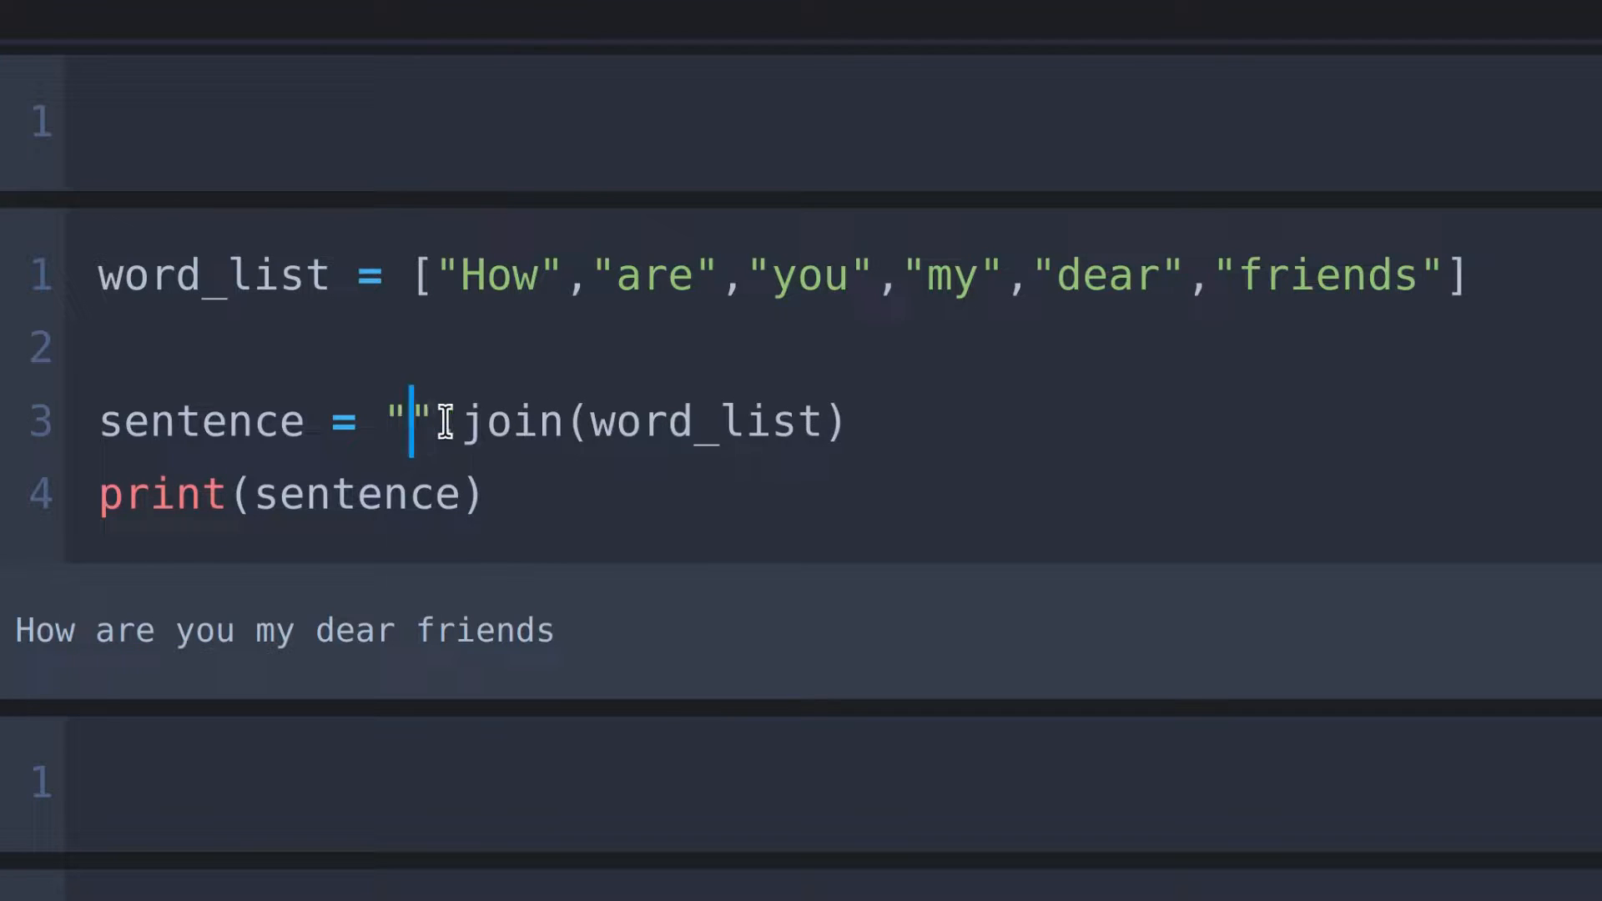
pyautogui.write(',')
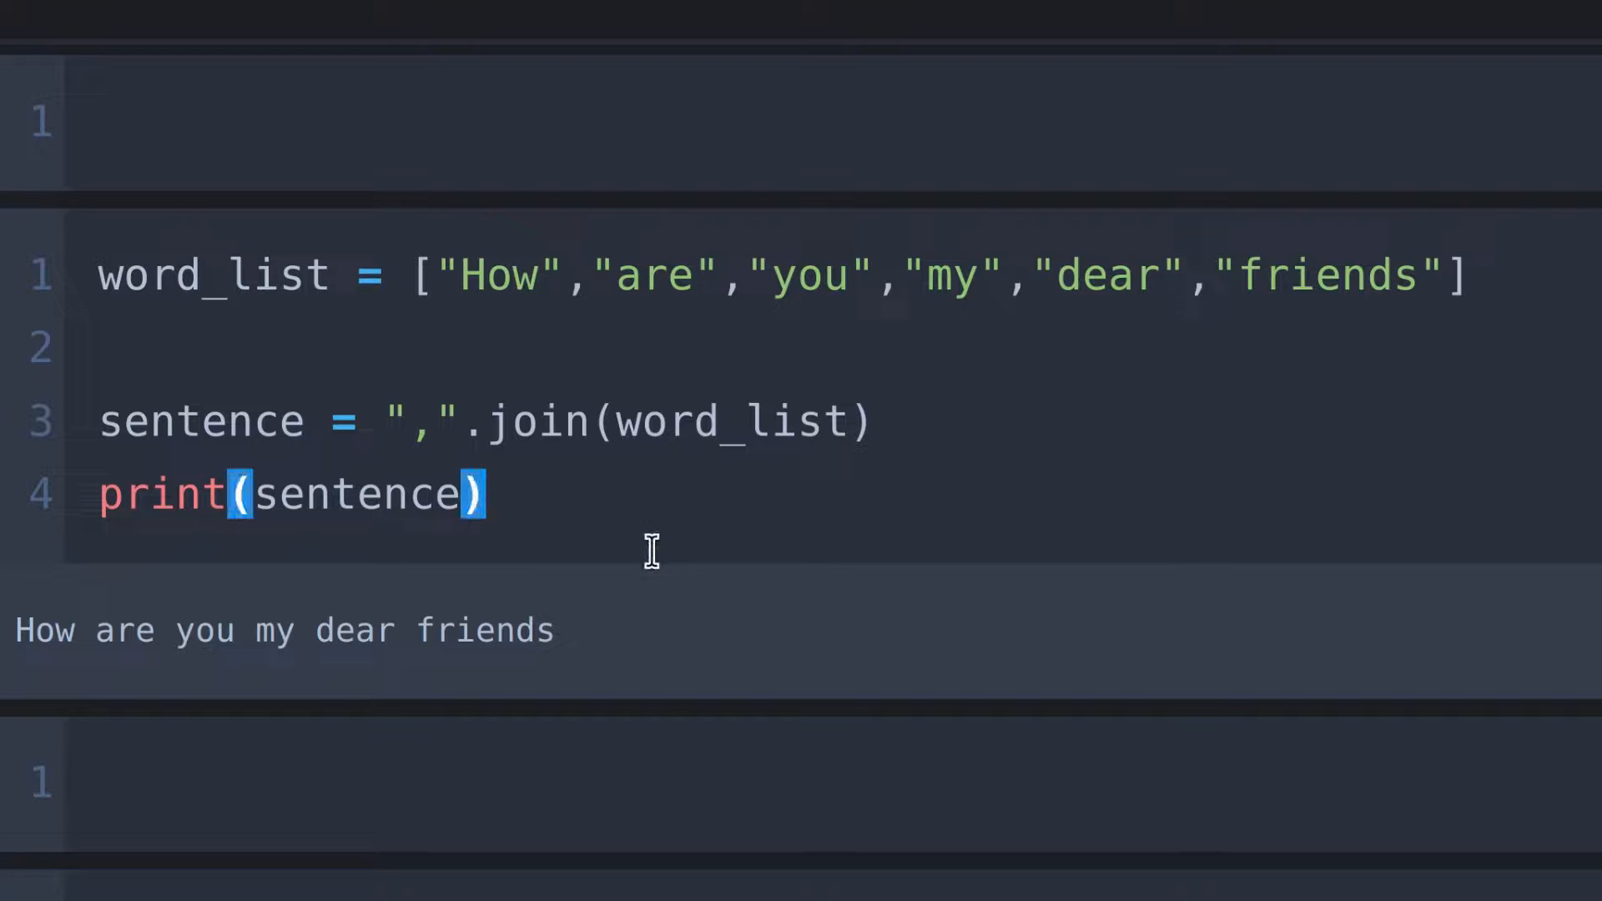